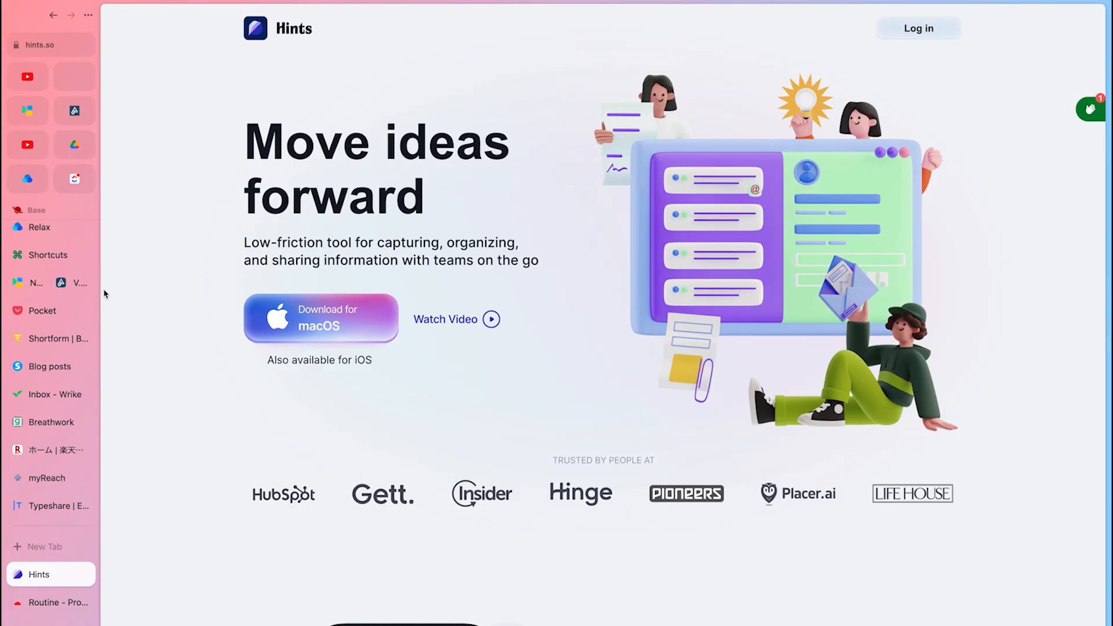
mouse_move(145, 477)
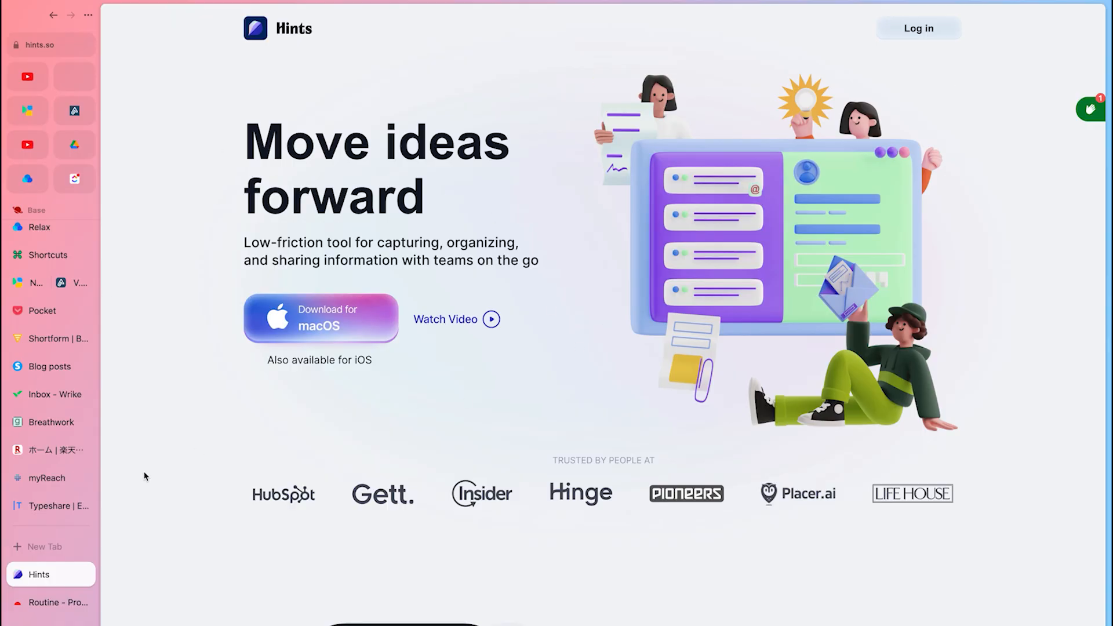
scroll(down, 3)
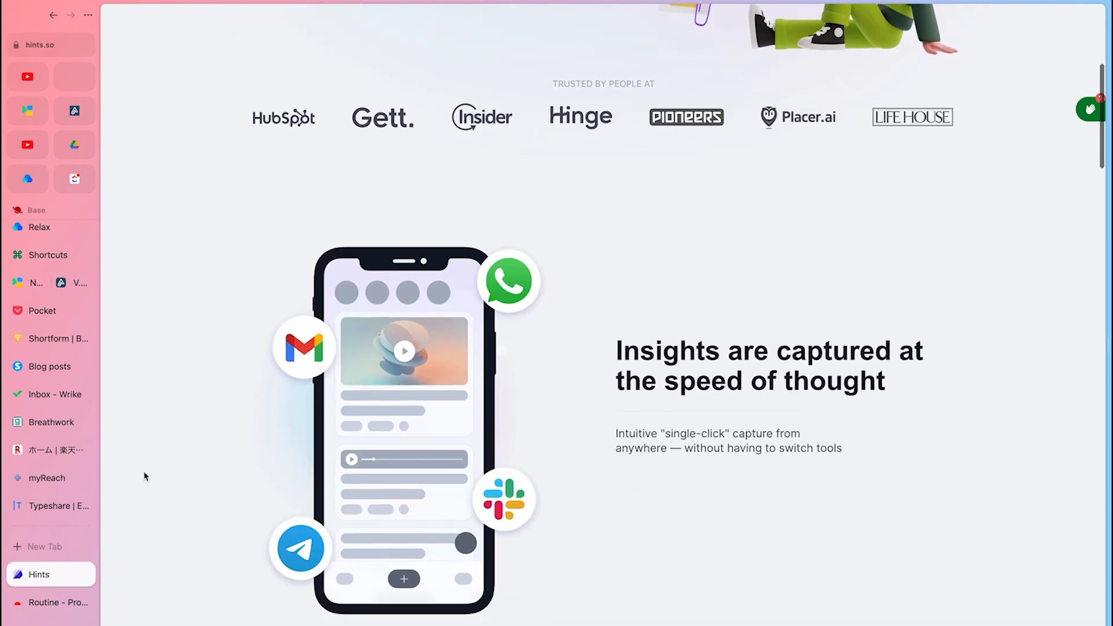
scroll(down, 3)
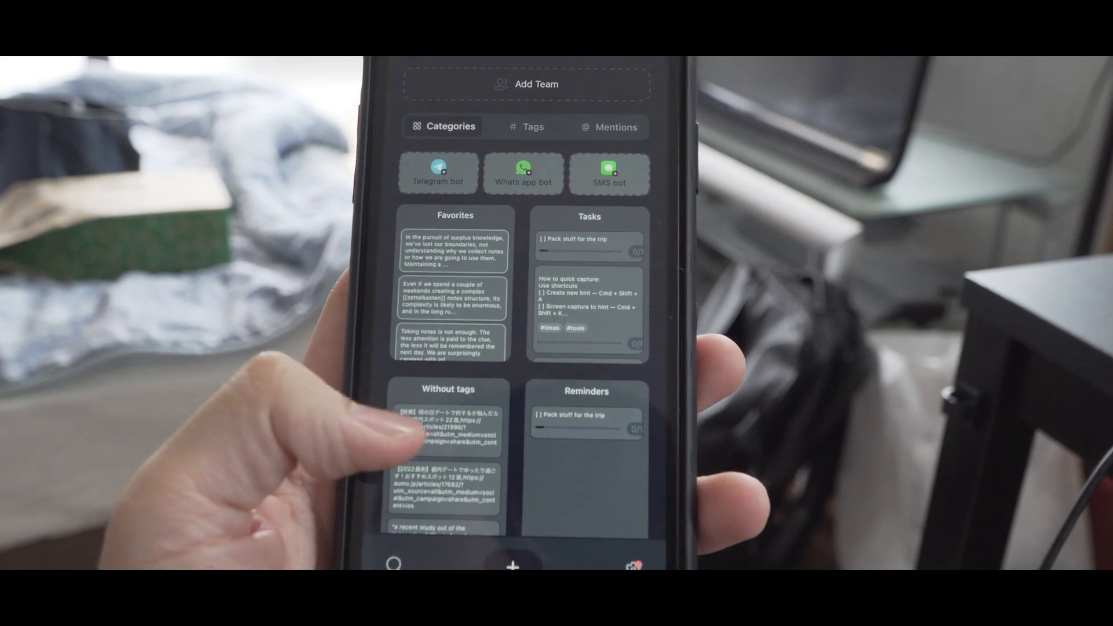
scroll(down, 3)
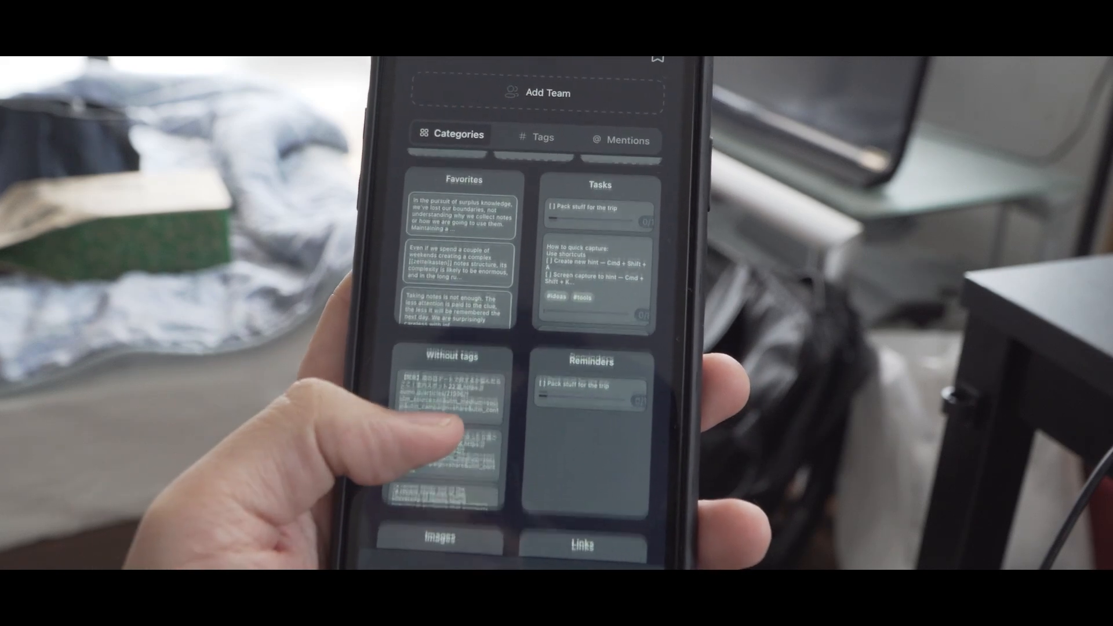
scroll(down, 3)
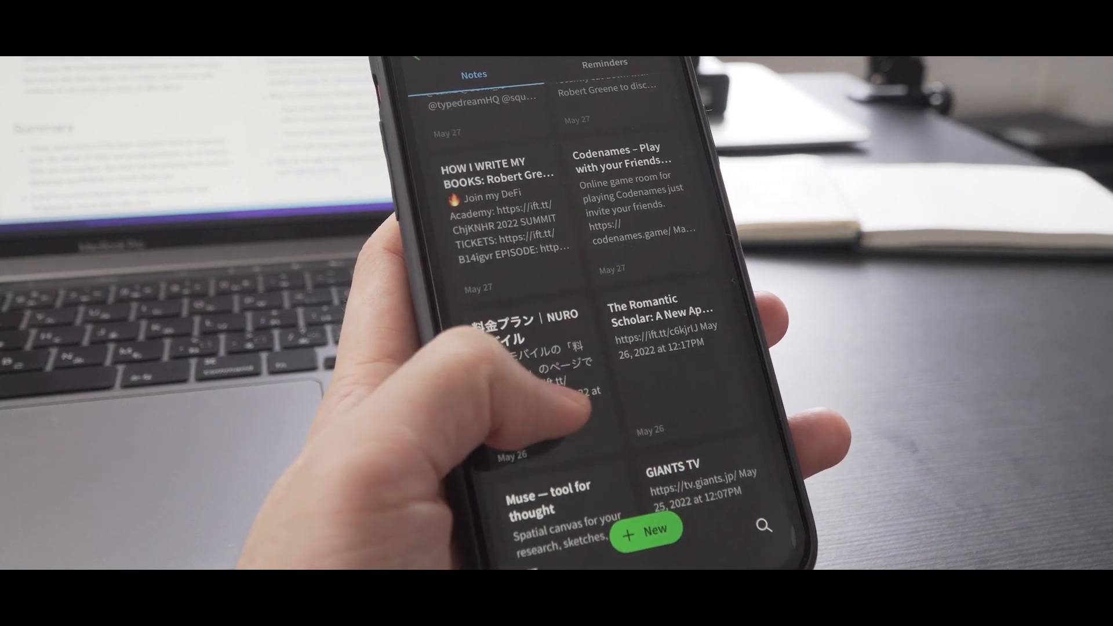
scroll(down, 3)
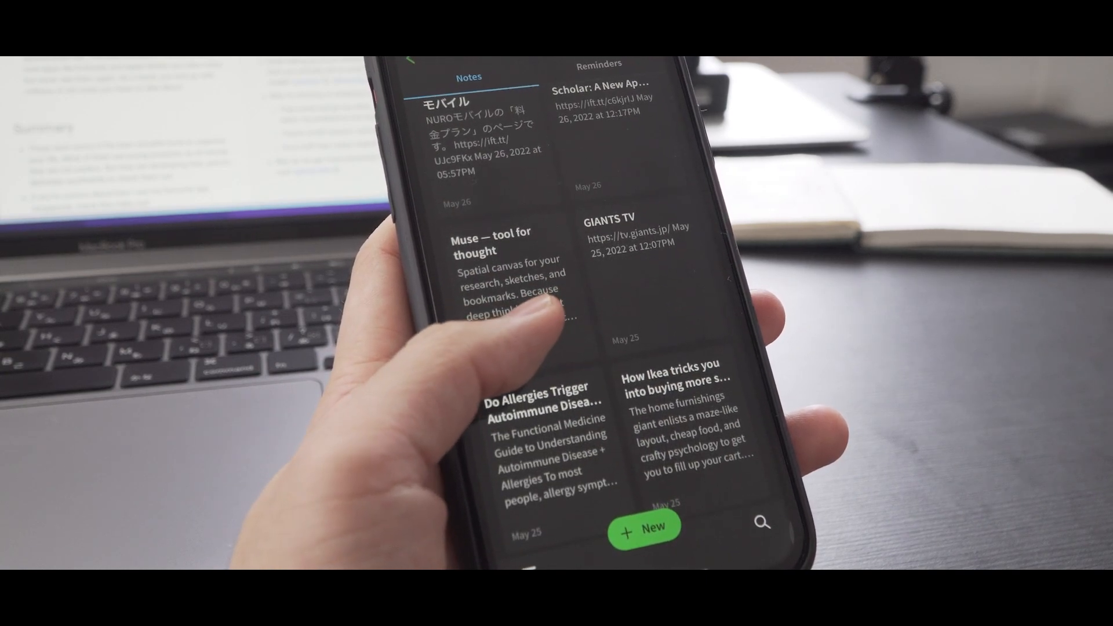
scroll(down, 3)
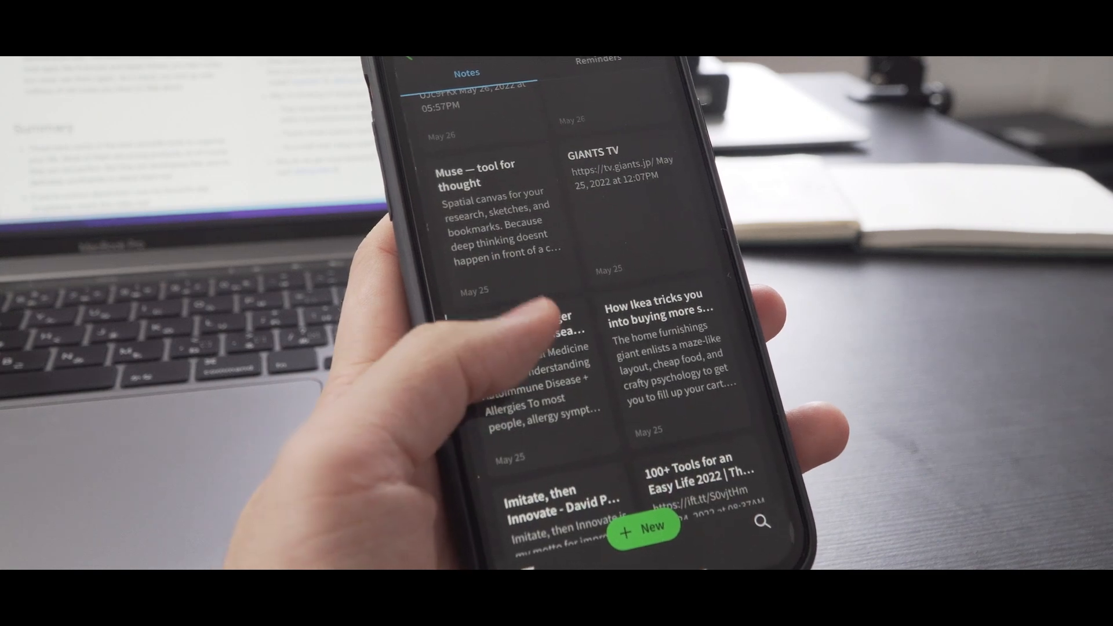
scroll(down, 3)
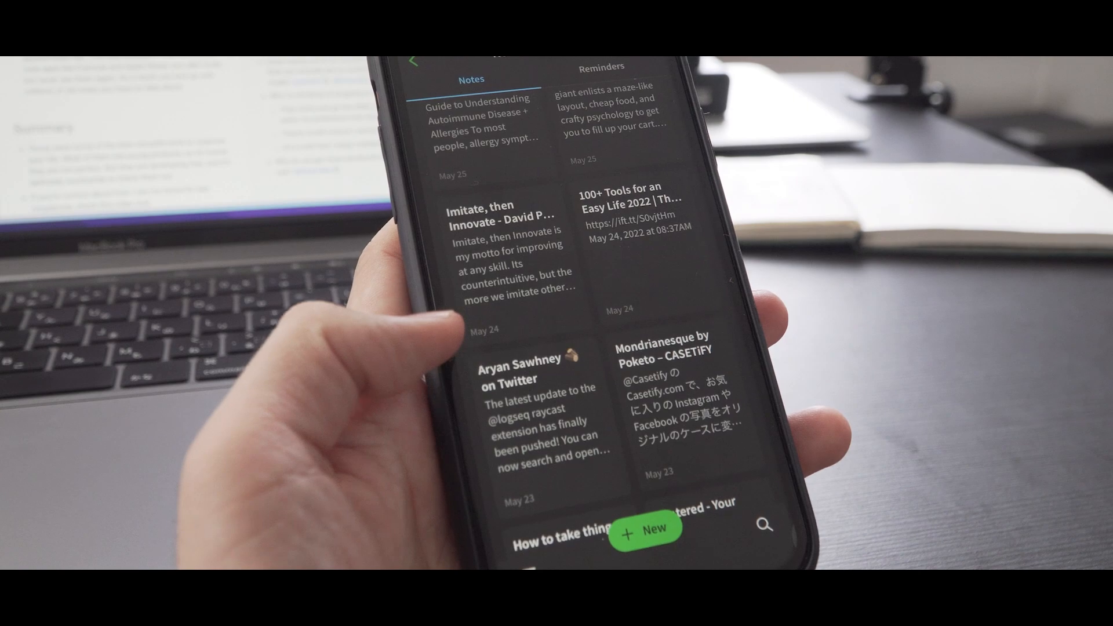
scroll(down, 3)
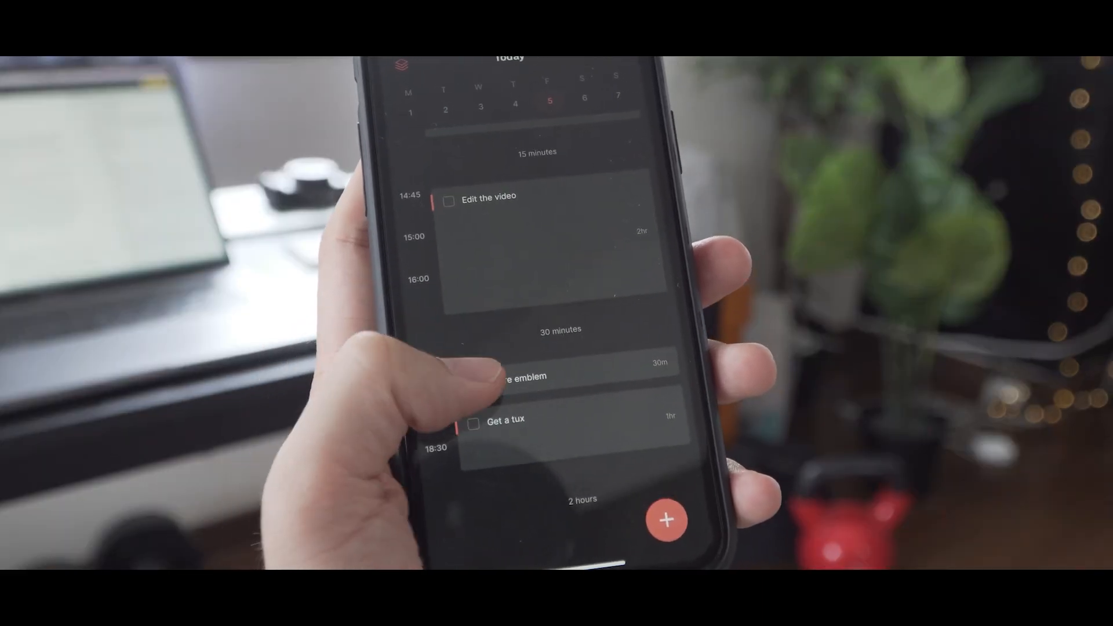
scroll(down, 3)
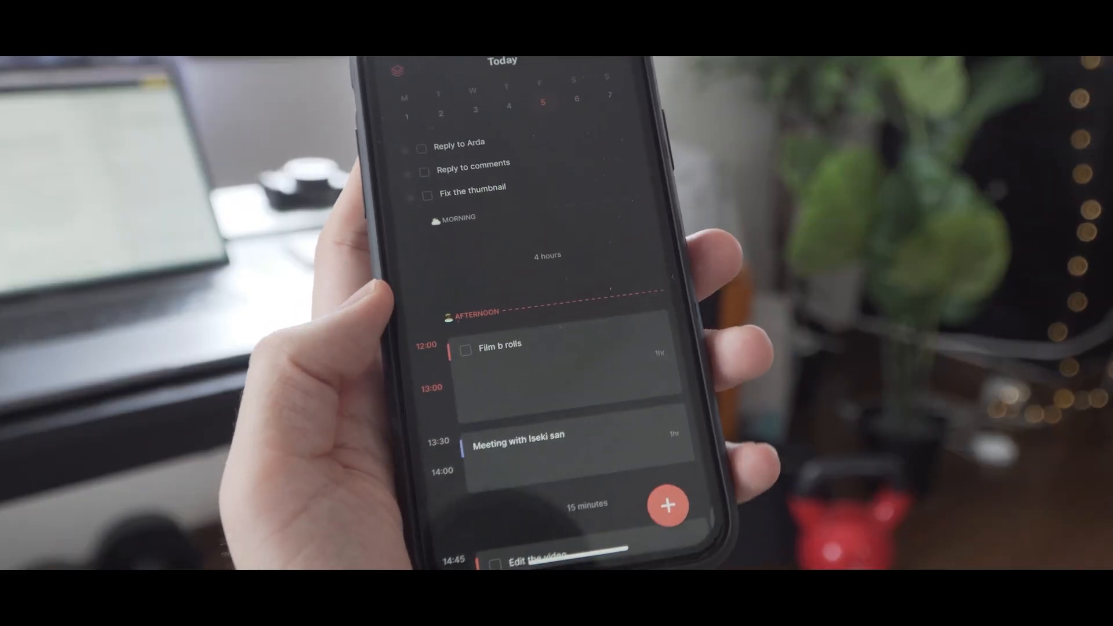